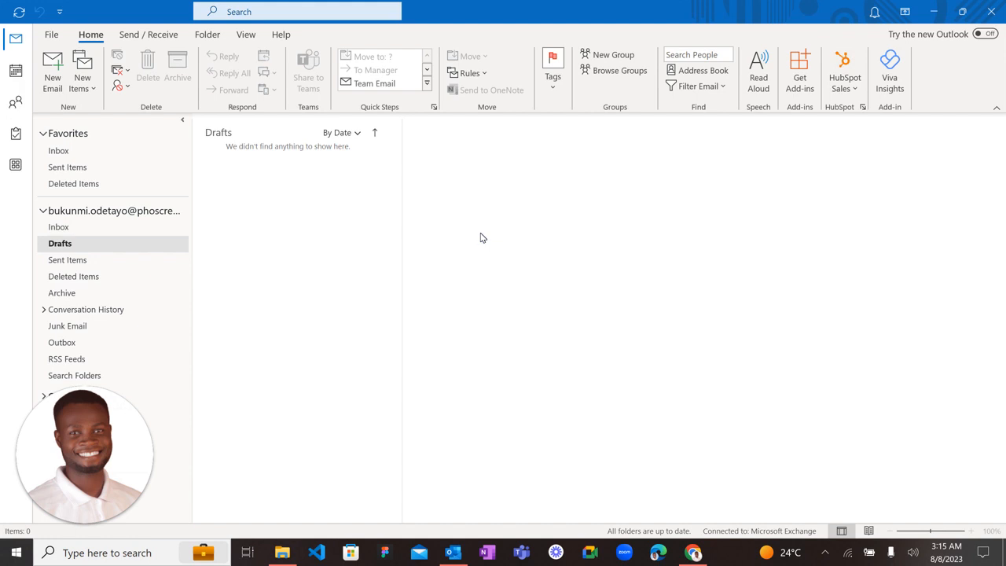
pyautogui.moveTo(225, 336)
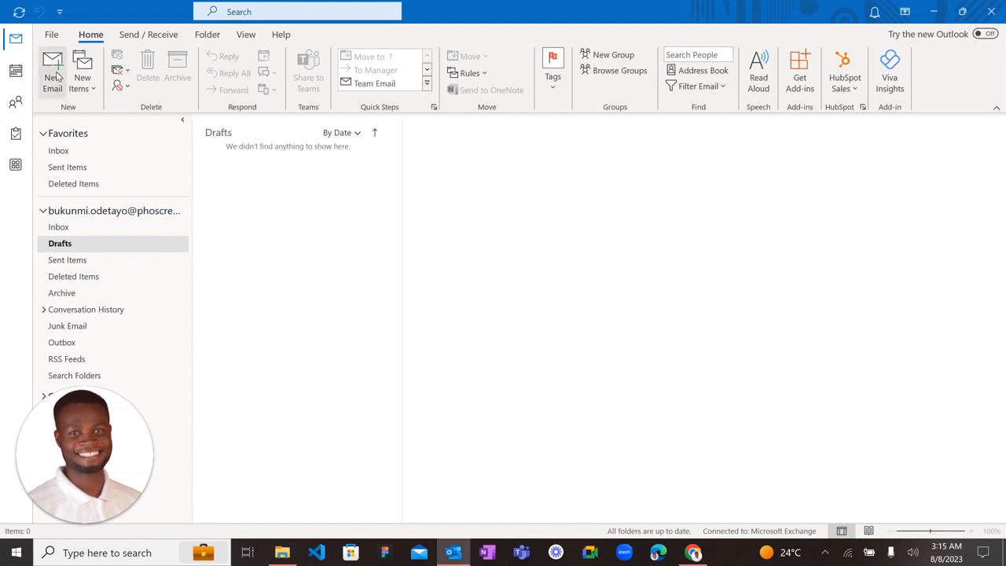
pyautogui.click(52, 70)
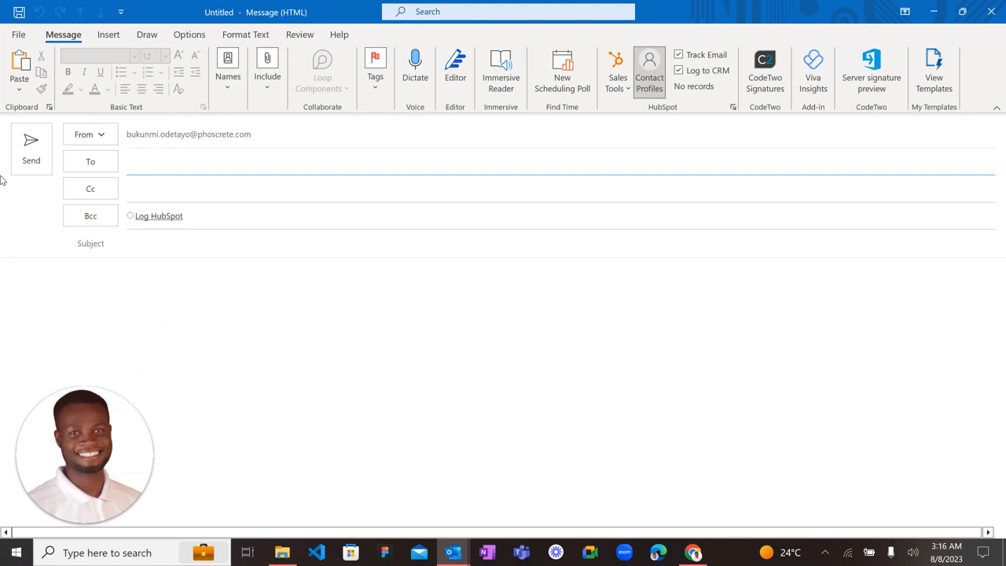
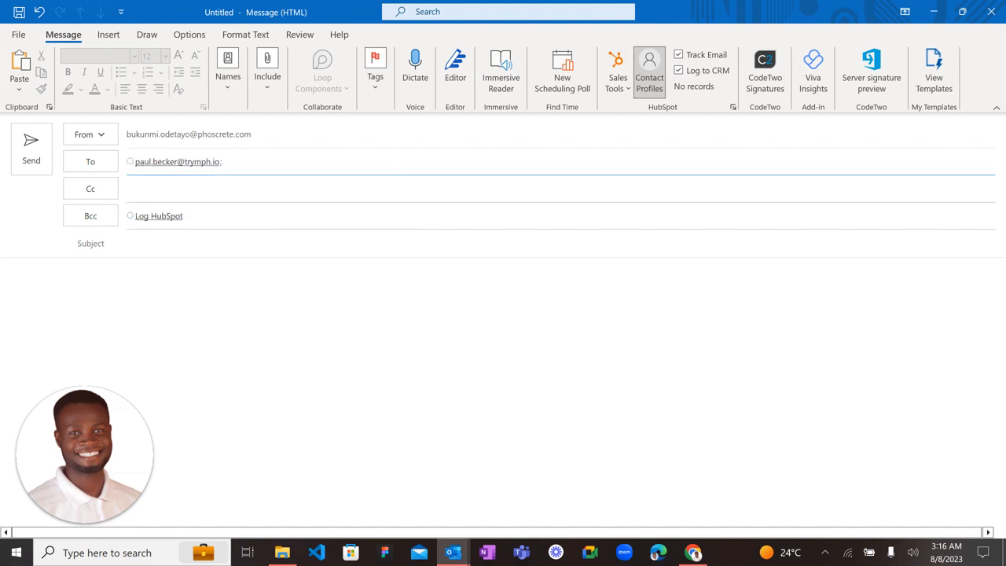
pyautogui.click(649, 70)
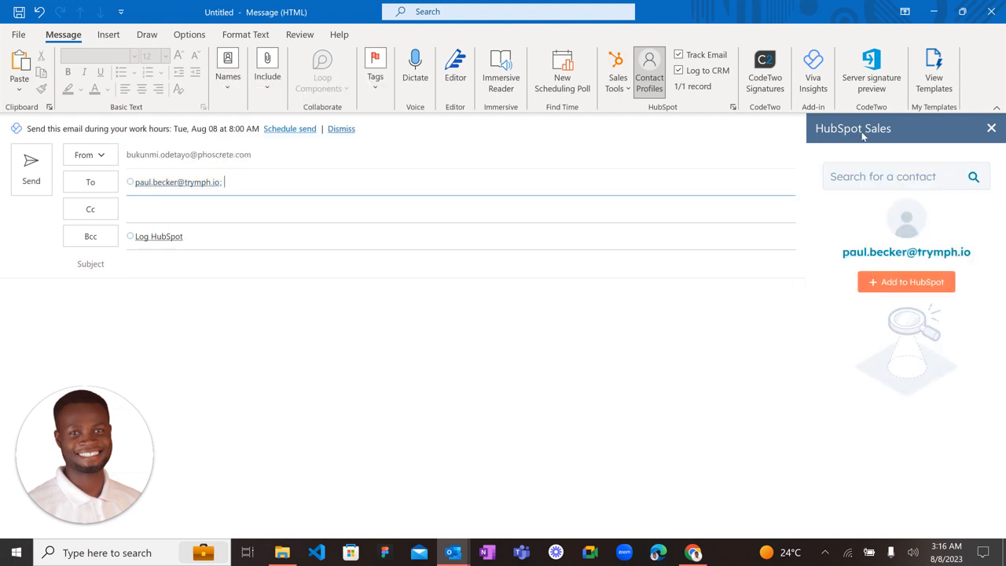
pyautogui.moveTo(906, 282)
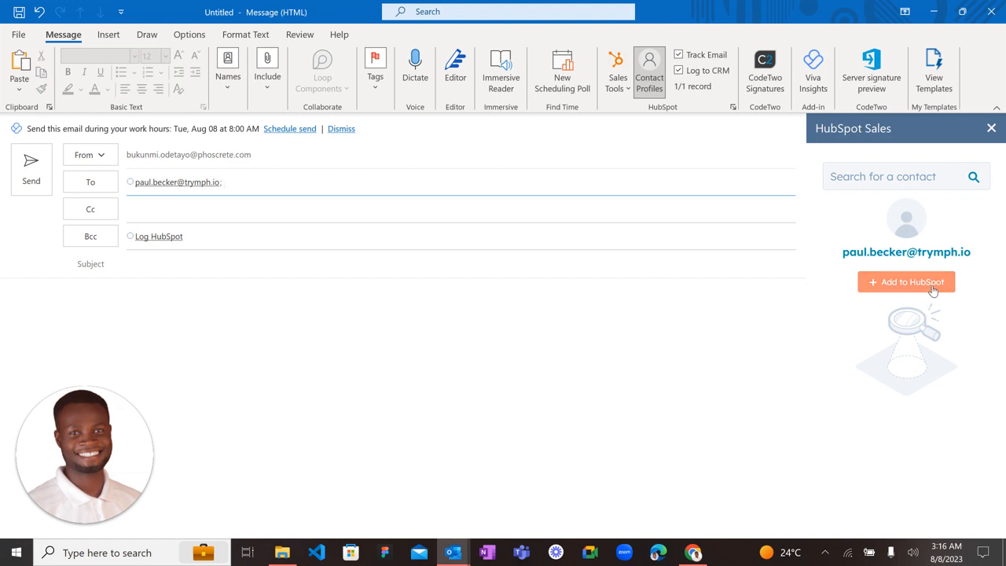
pyautogui.moveTo(865, 282)
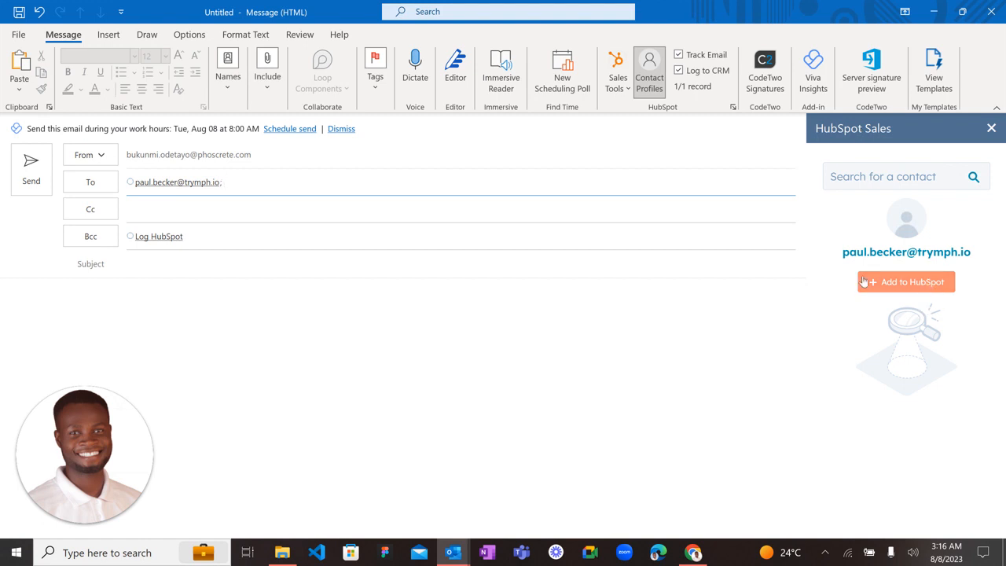
pyautogui.click(224, 182)
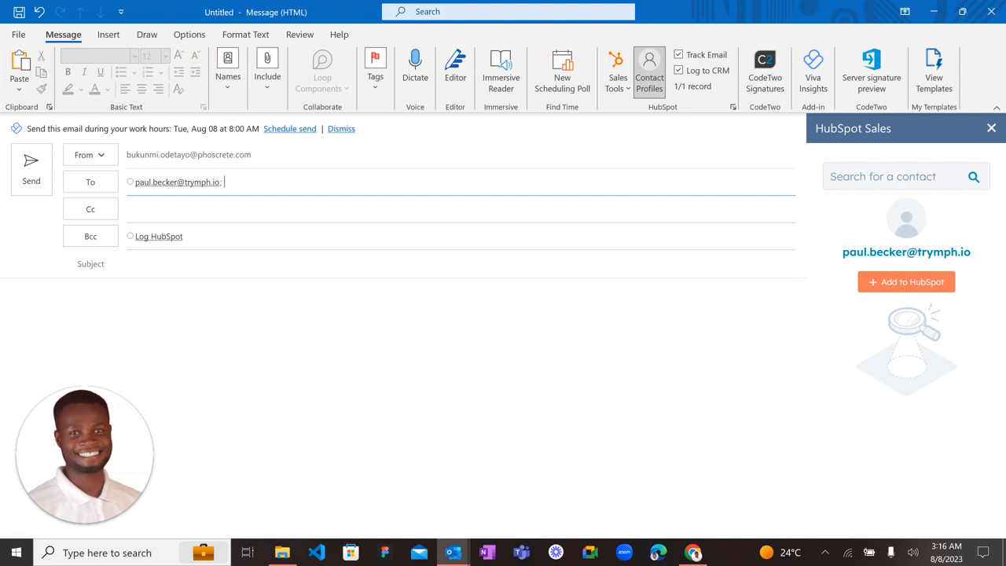
pyautogui.click(906, 281)
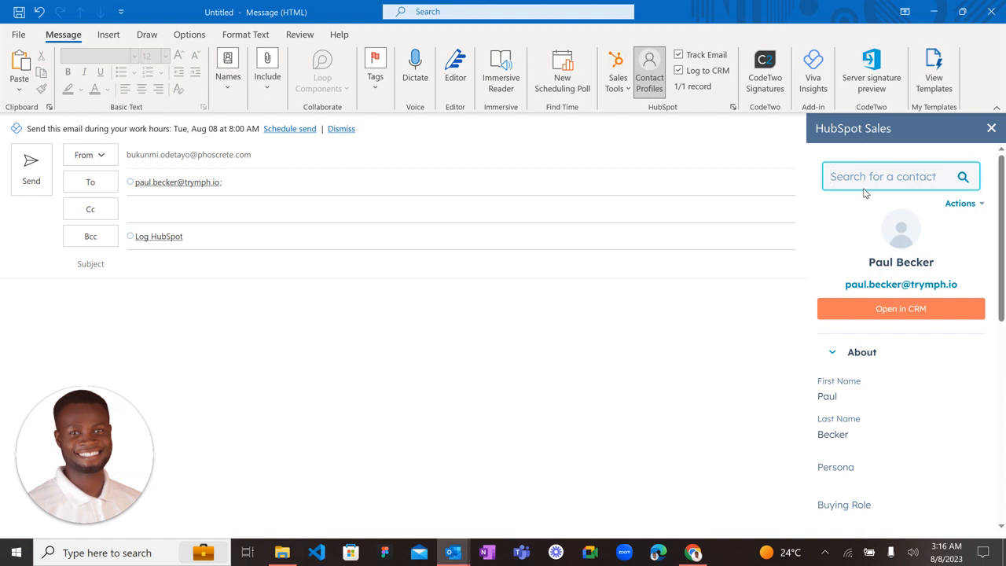
pyautogui.scroll(-3)
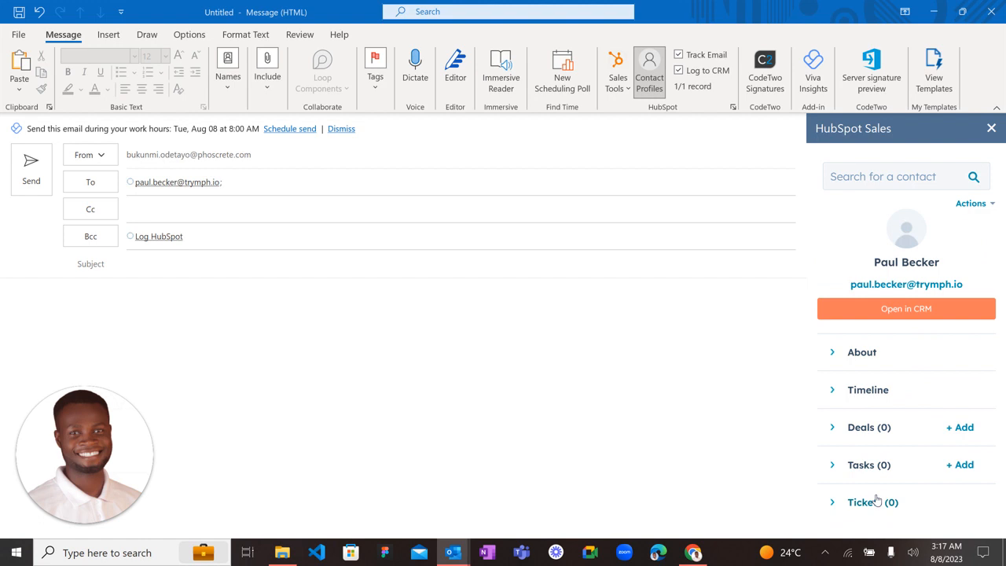
pyautogui.moveTo(570, 391)
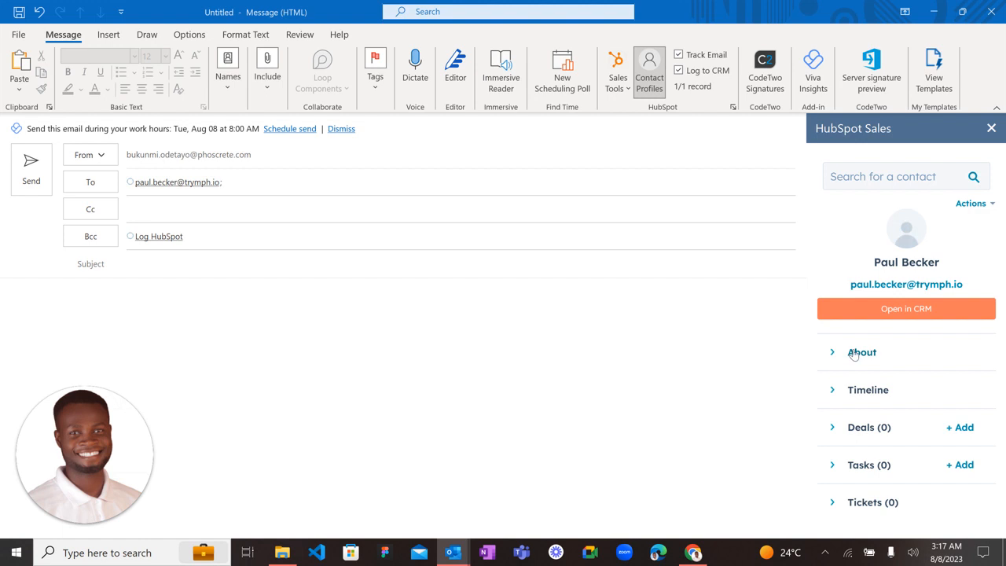
pyautogui.click(861, 352)
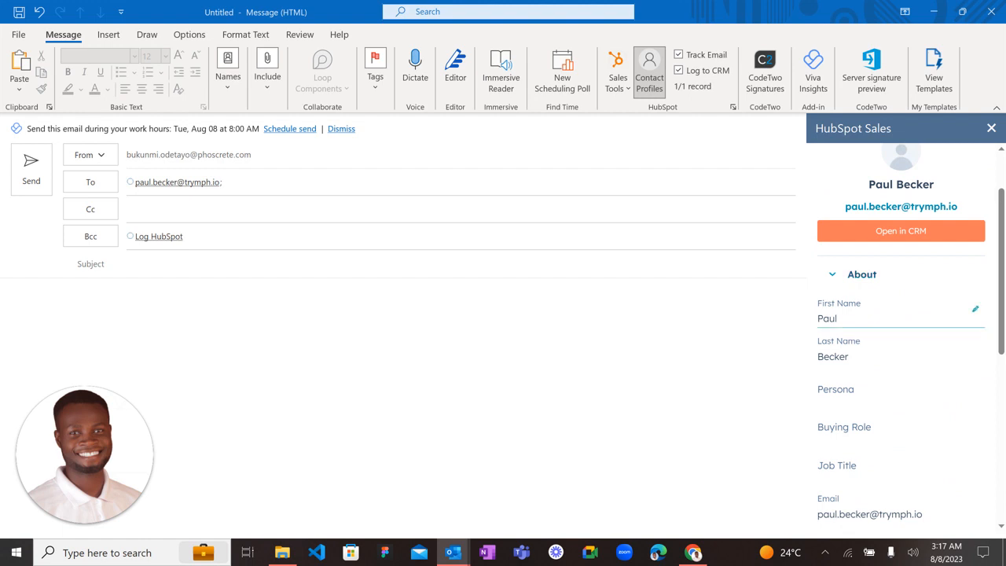
pyautogui.moveTo(889, 298)
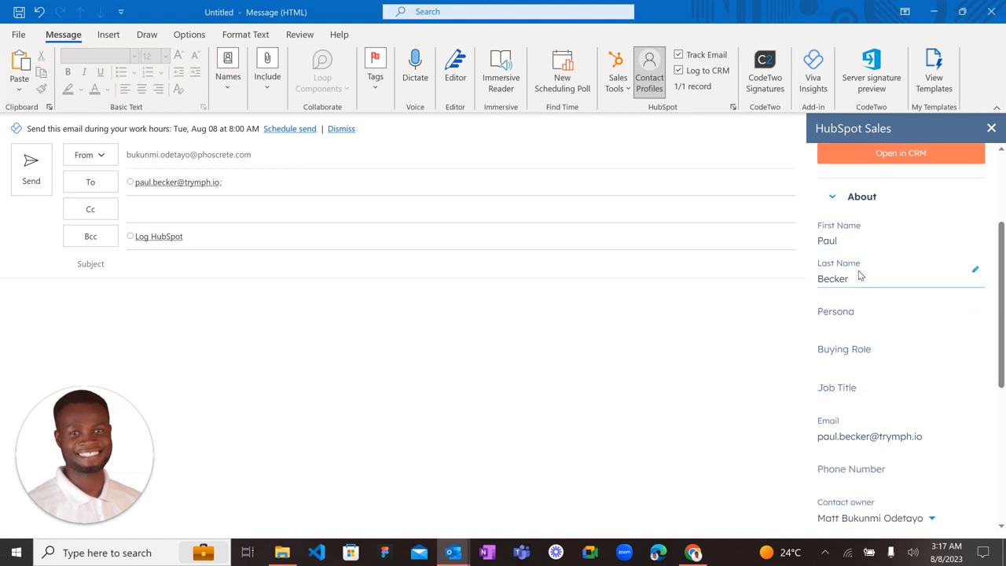
pyautogui.scroll(-3)
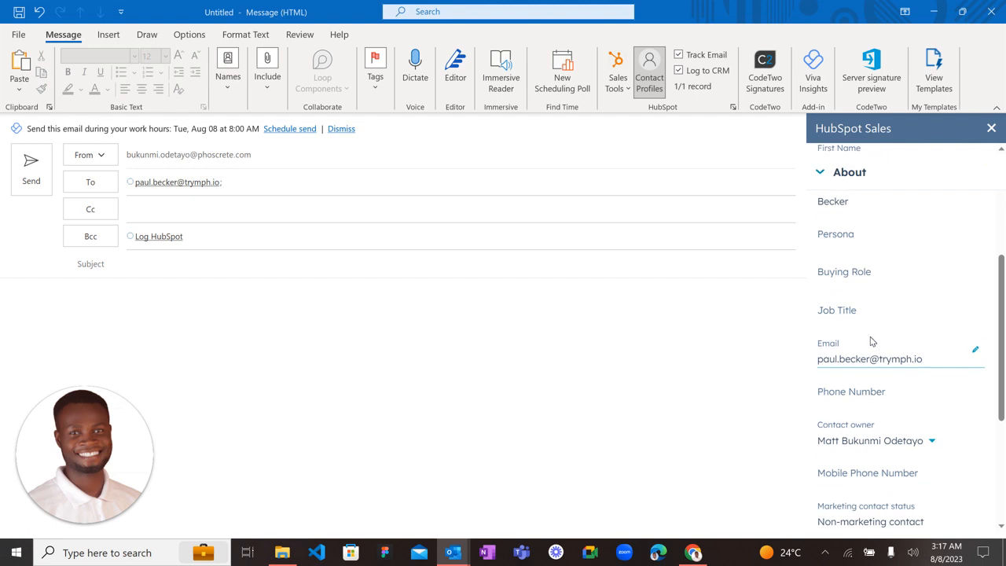
pyautogui.scroll(-3)
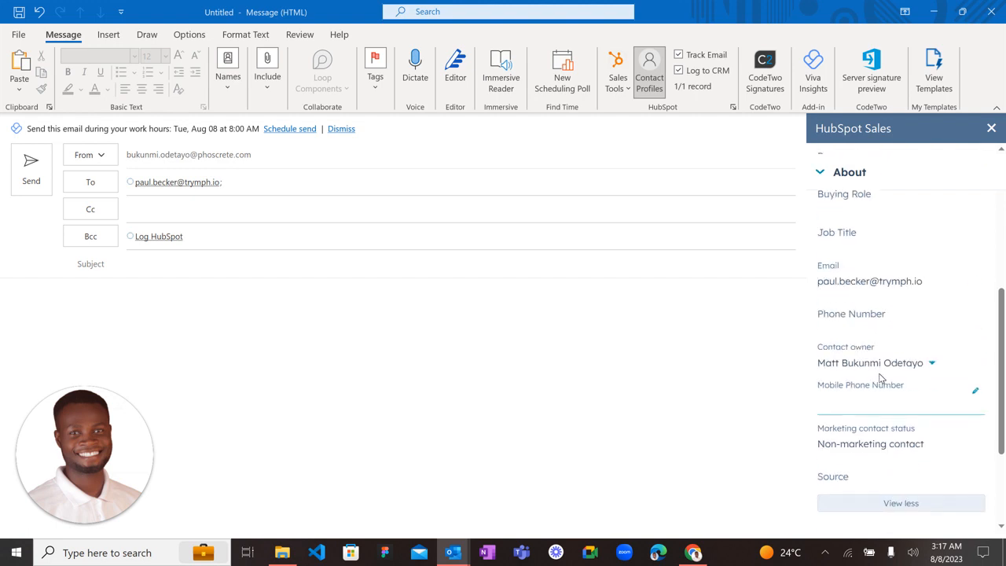
pyautogui.scroll(3)
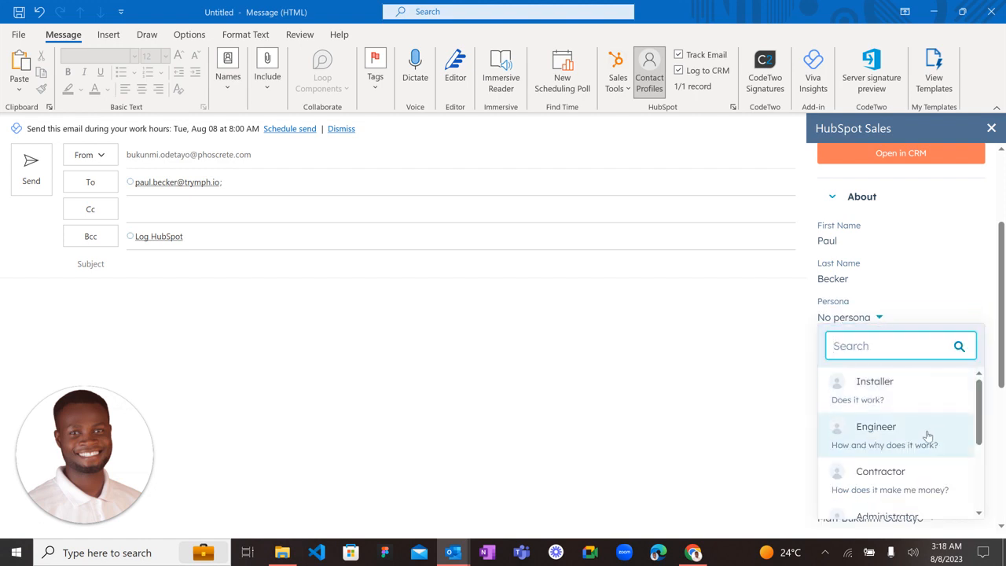
# Set persona Administrator, buying roles Decision Maker and Champion, job title CRO, and source Trade Show.
pyautogui.click(889, 517)
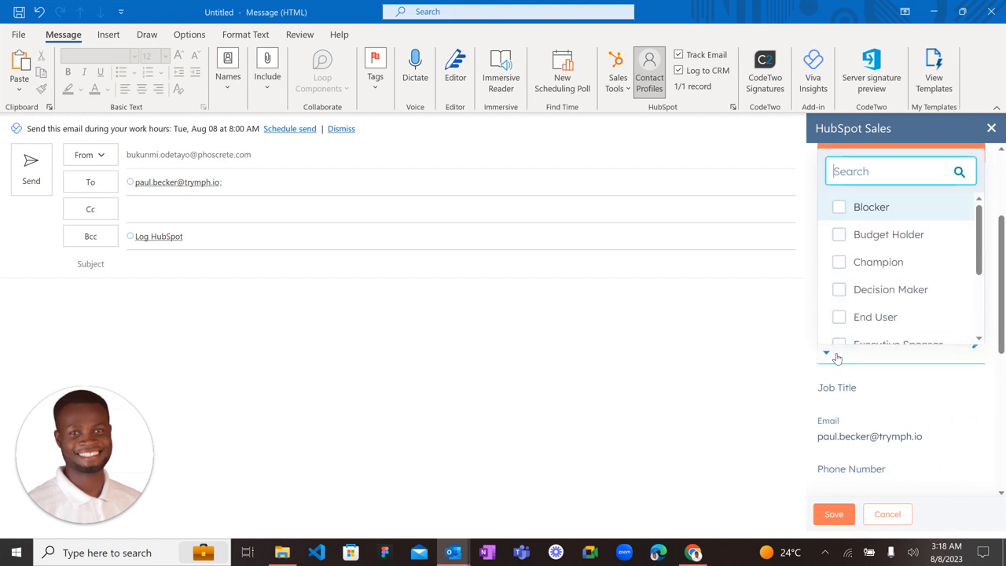
pyautogui.click(839, 289)
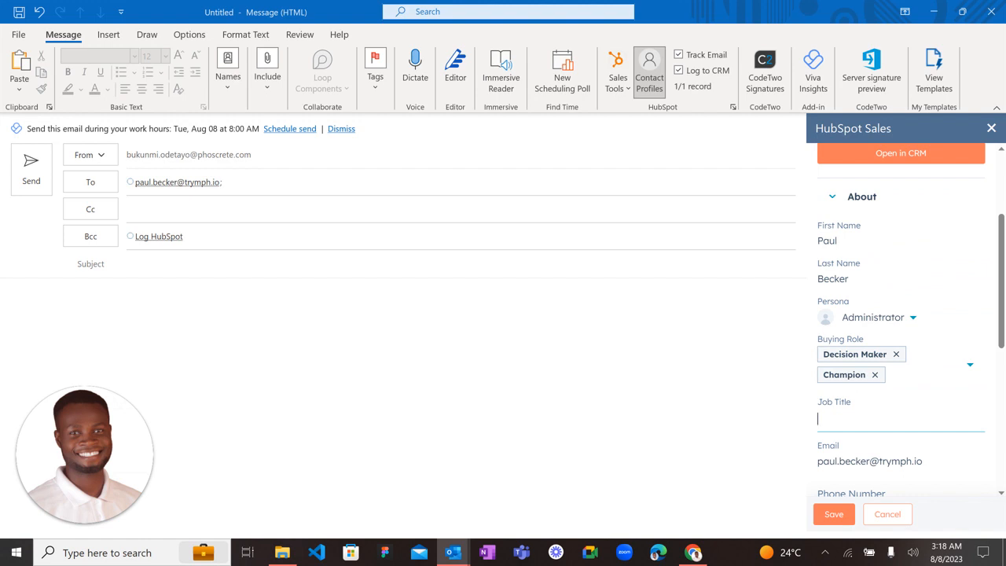
pyautogui.write('CRO')
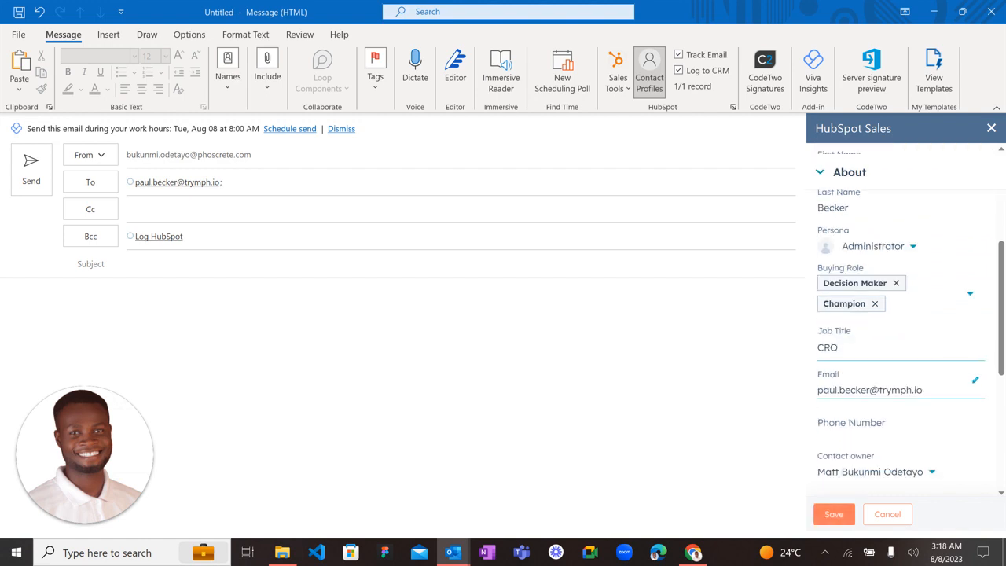
pyautogui.scroll(-3)
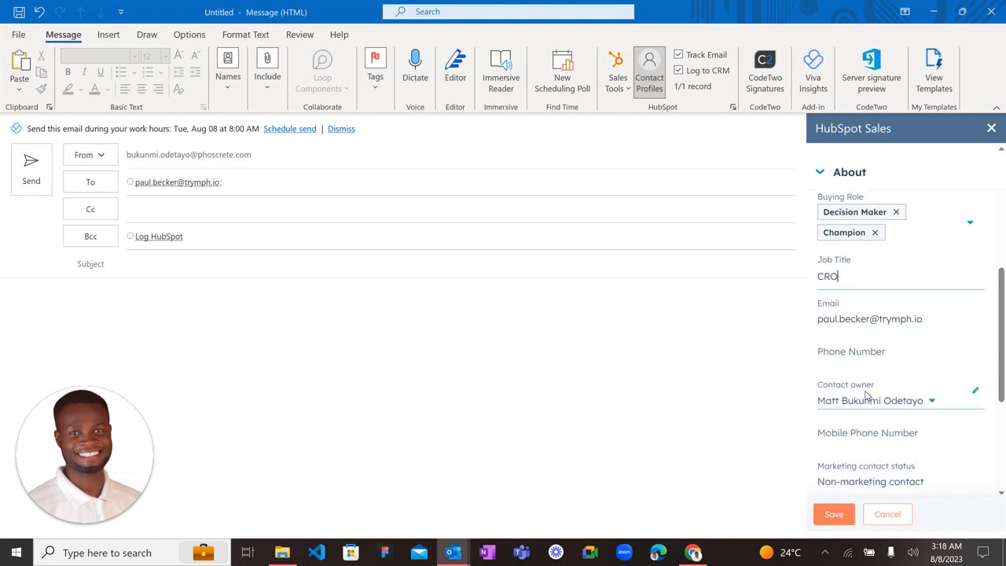
pyautogui.scroll(-3)
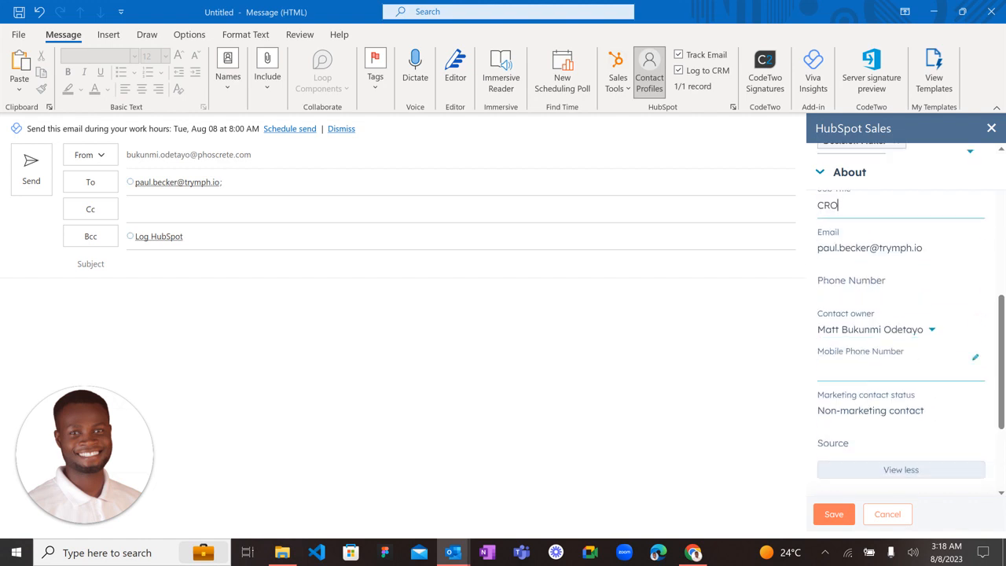
pyautogui.scroll(-3)
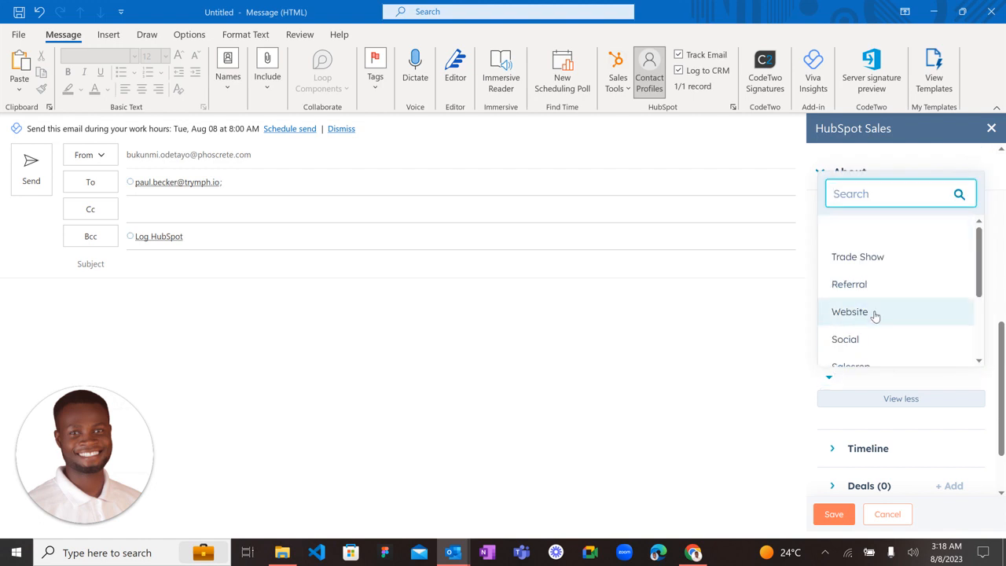
pyautogui.moveTo(853, 284)
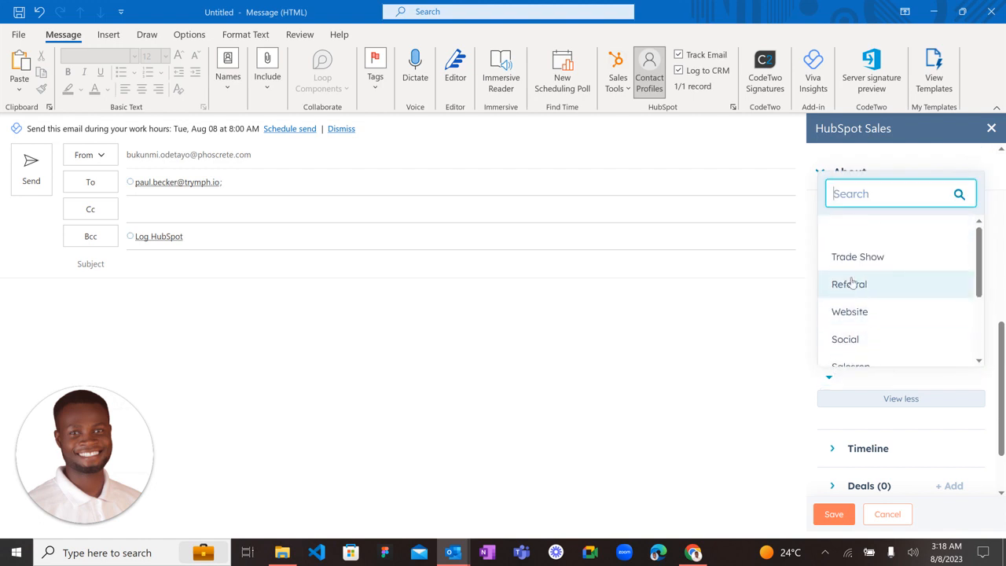
pyautogui.click(858, 256)
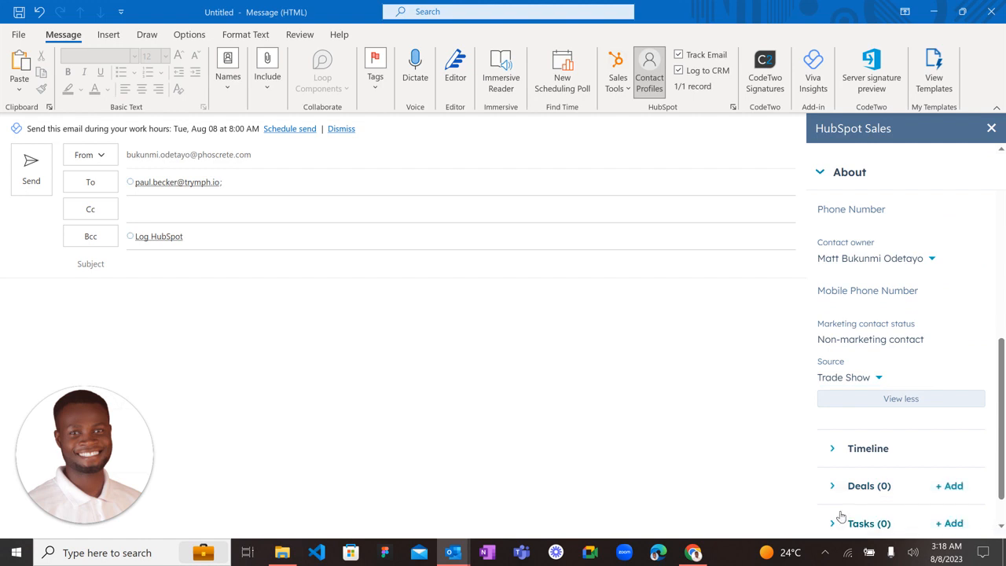
pyautogui.moveTo(865, 285)
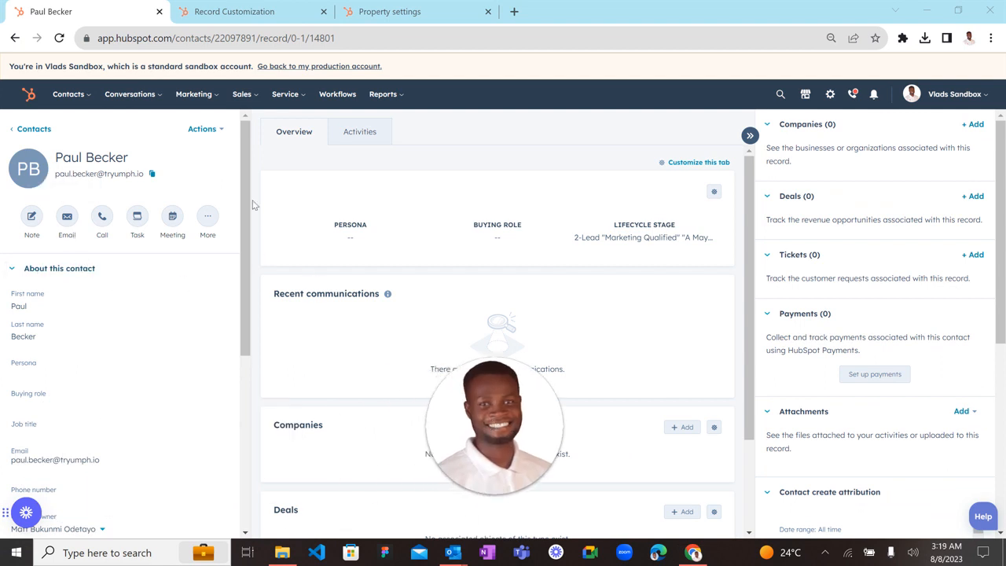
pyautogui.scroll(-3)
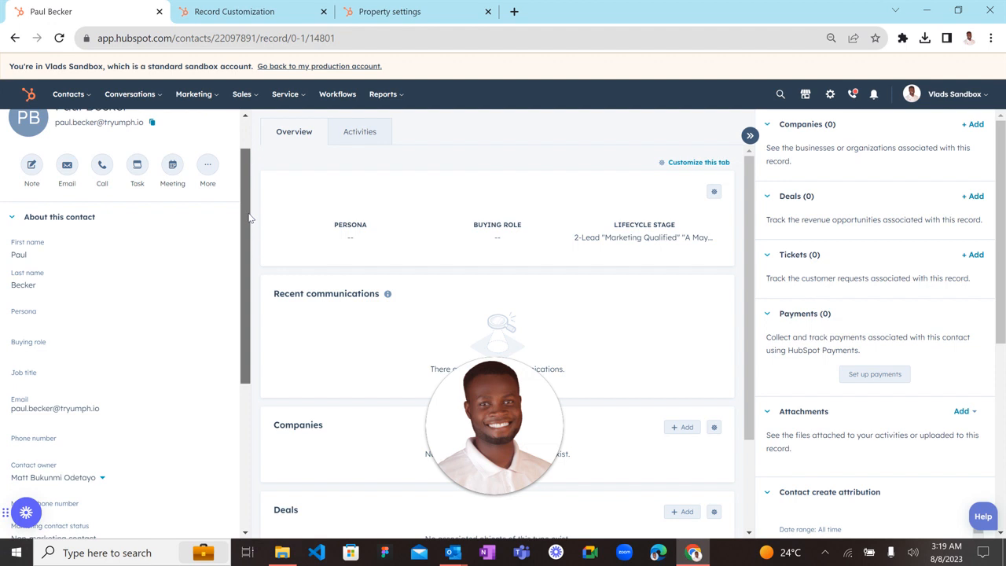
pyautogui.scroll(3)
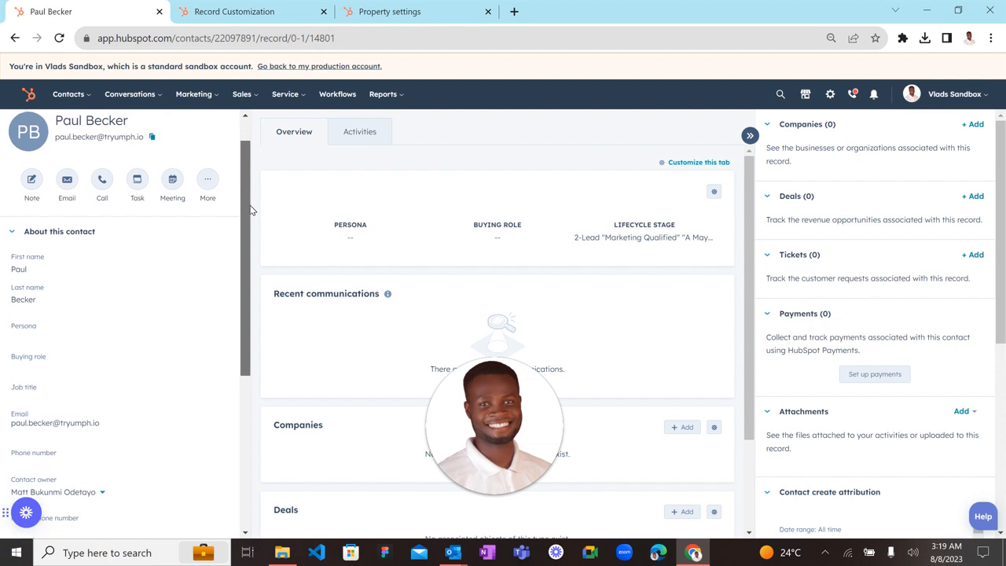
pyautogui.moveTo(430, 517)
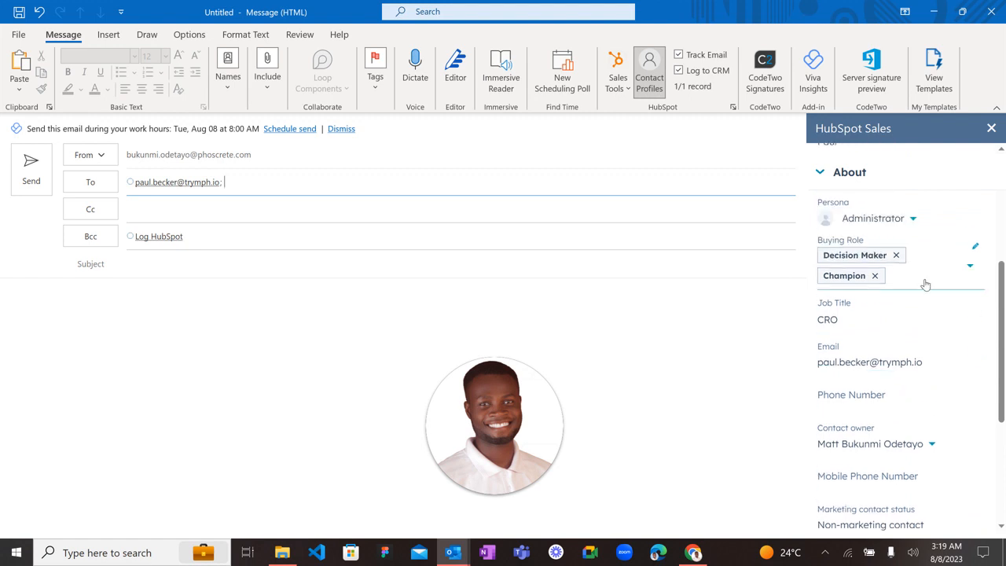
pyautogui.click(691, 553)
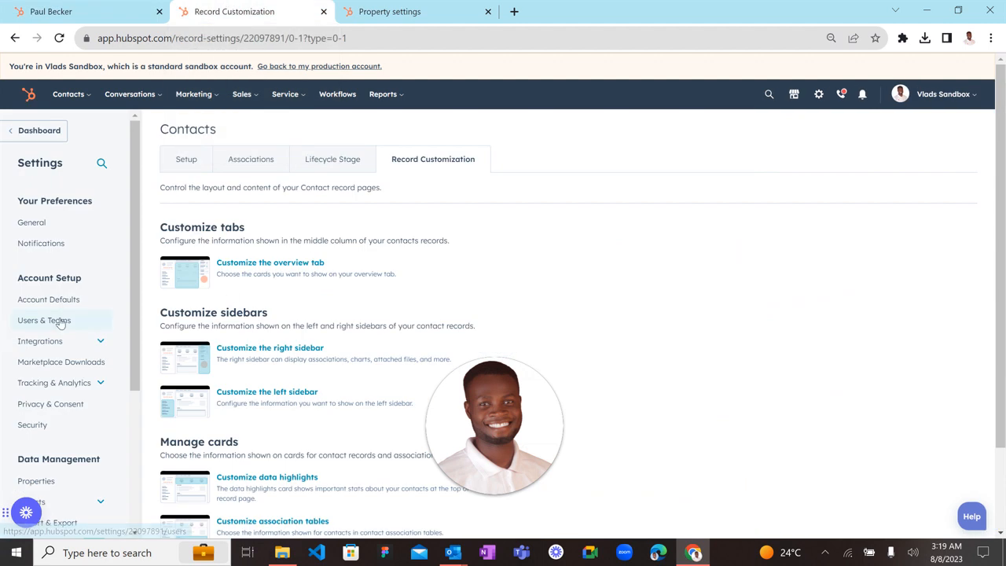
# Scroll the Contacts Record Customization page to reveal the tab, sidebar and card options.
pyautogui.scroll(-3)
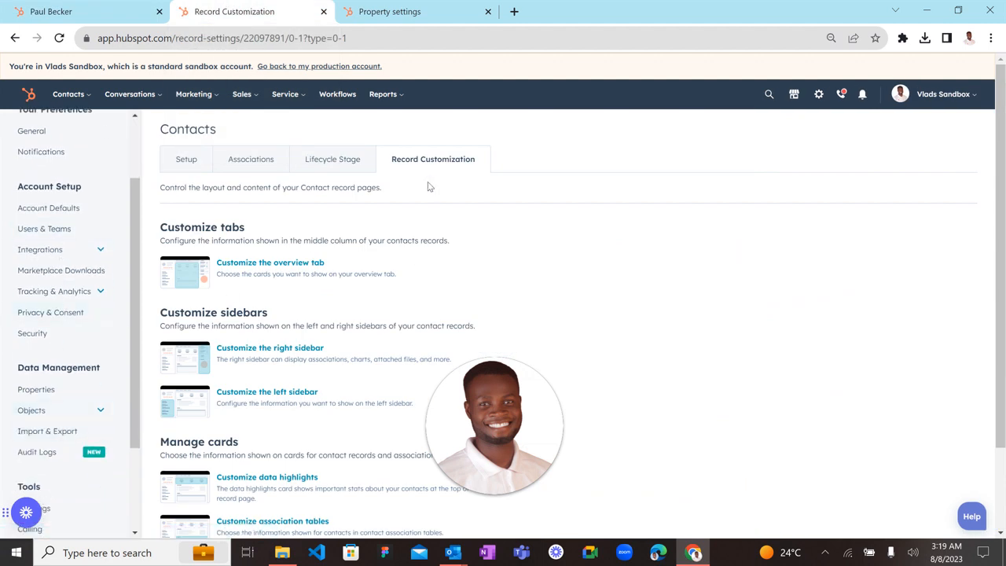
pyautogui.moveTo(428, 165)
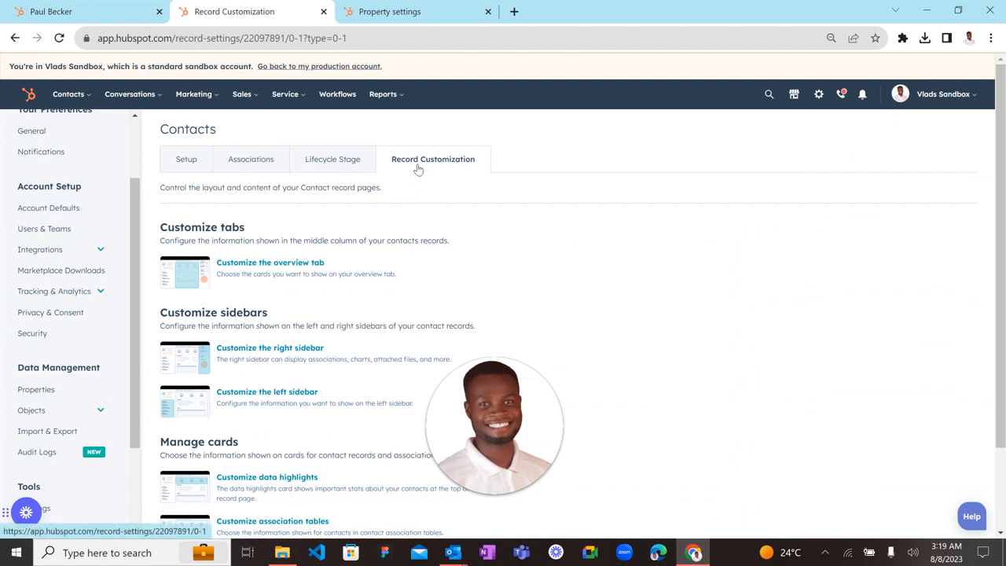
pyautogui.scroll(-3)
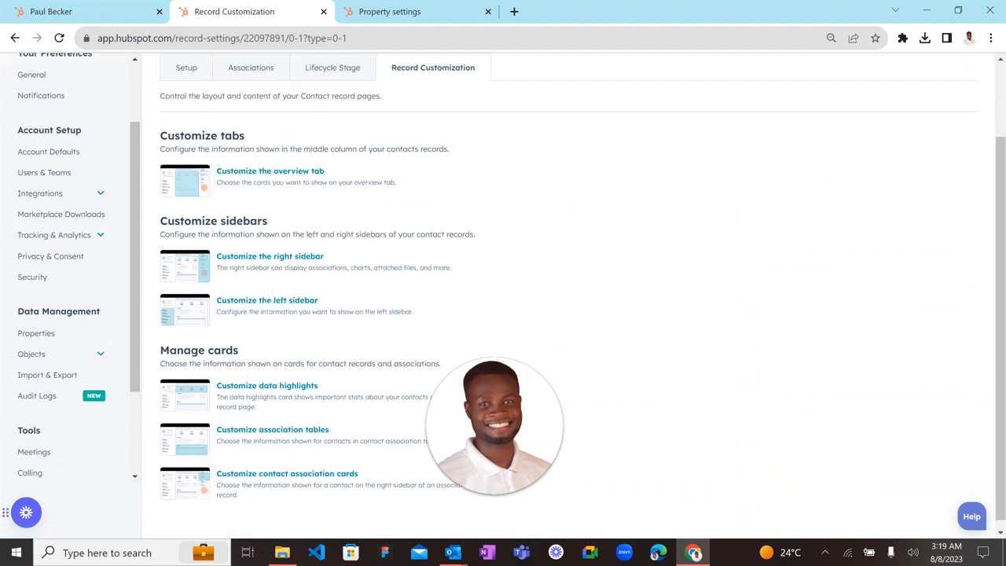
# Open the default left sidebar view and browse the About this contact properties.
pyautogui.click(267, 300)
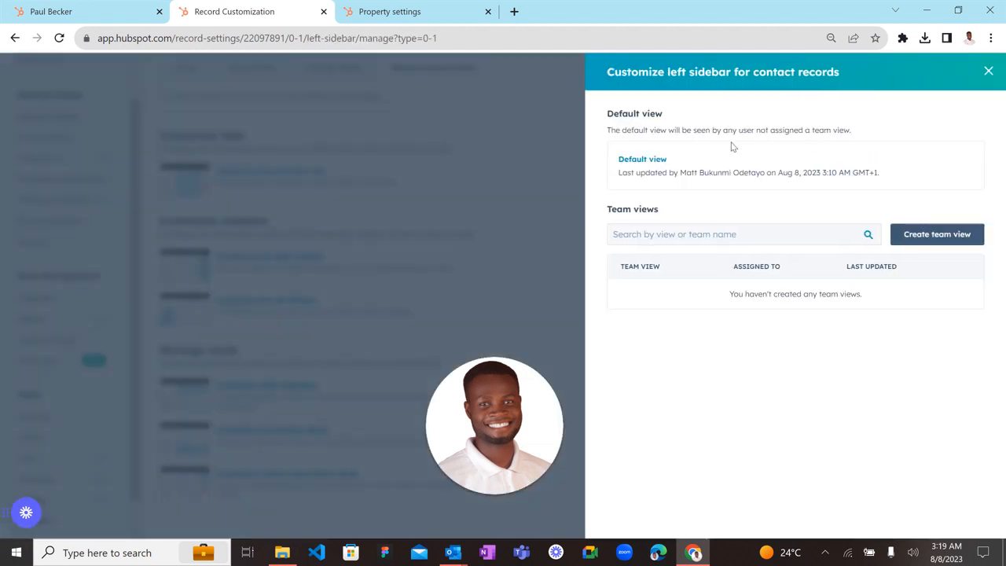
pyautogui.click(643, 159)
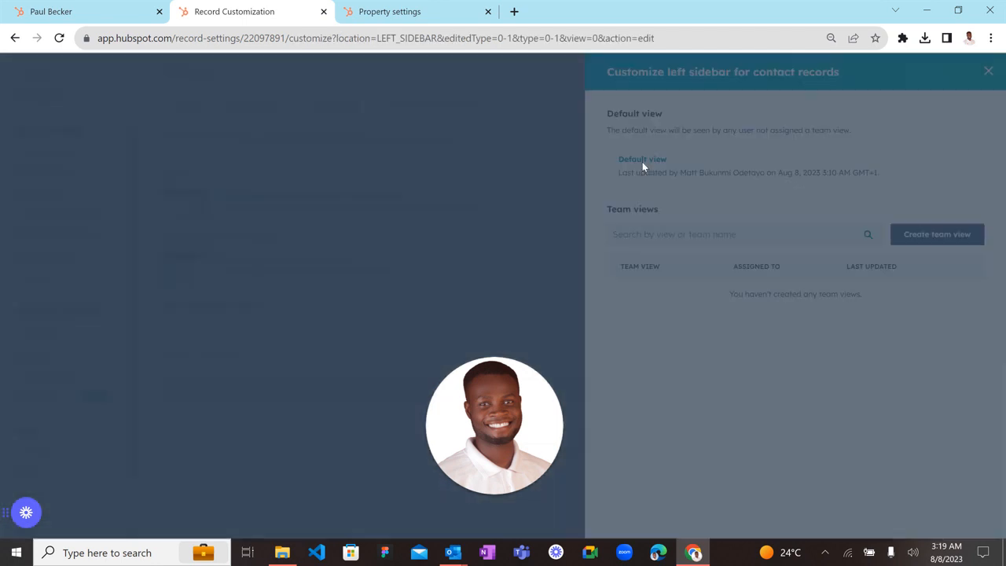
pyautogui.click(643, 158)
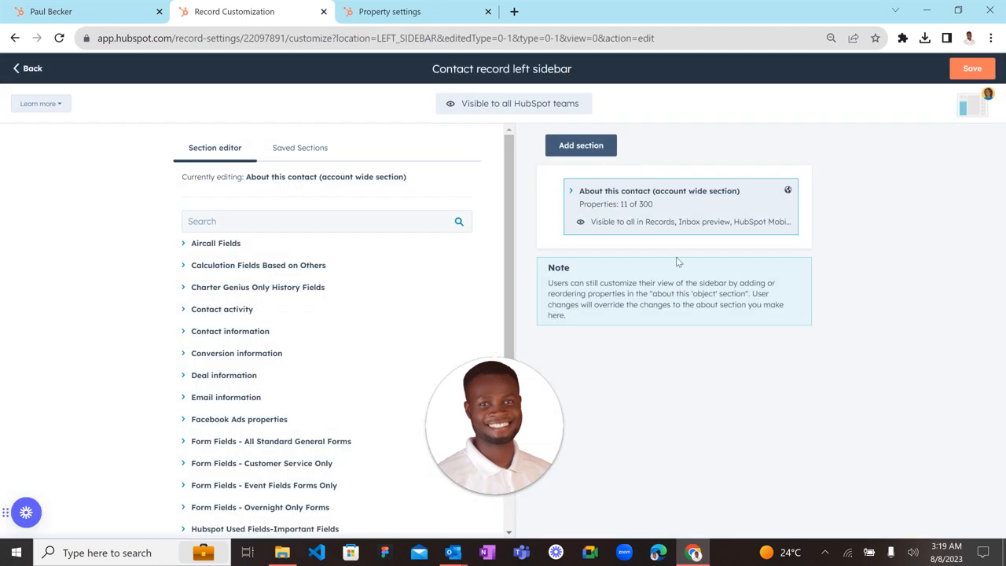
pyautogui.click(571, 190)
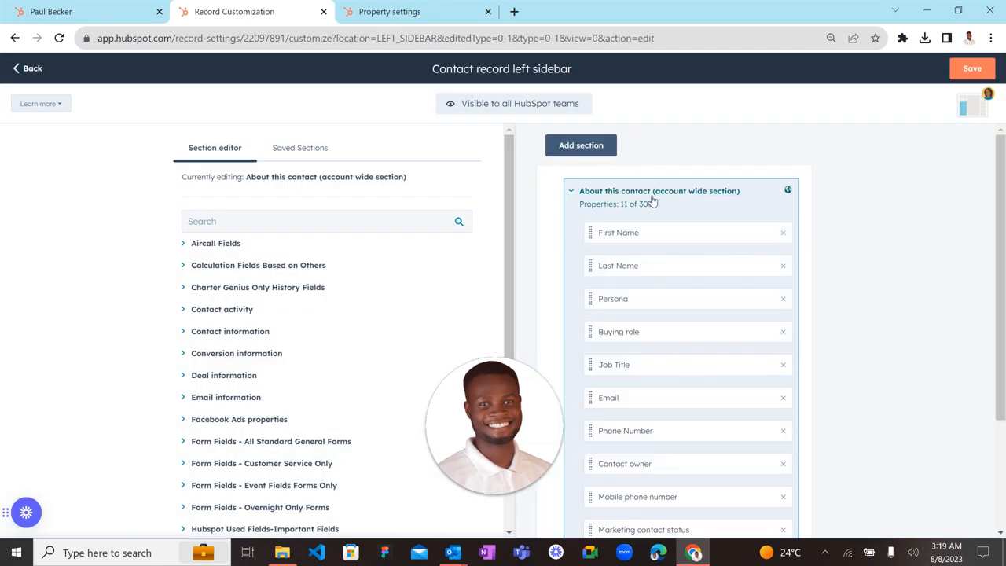
pyautogui.scroll(-3)
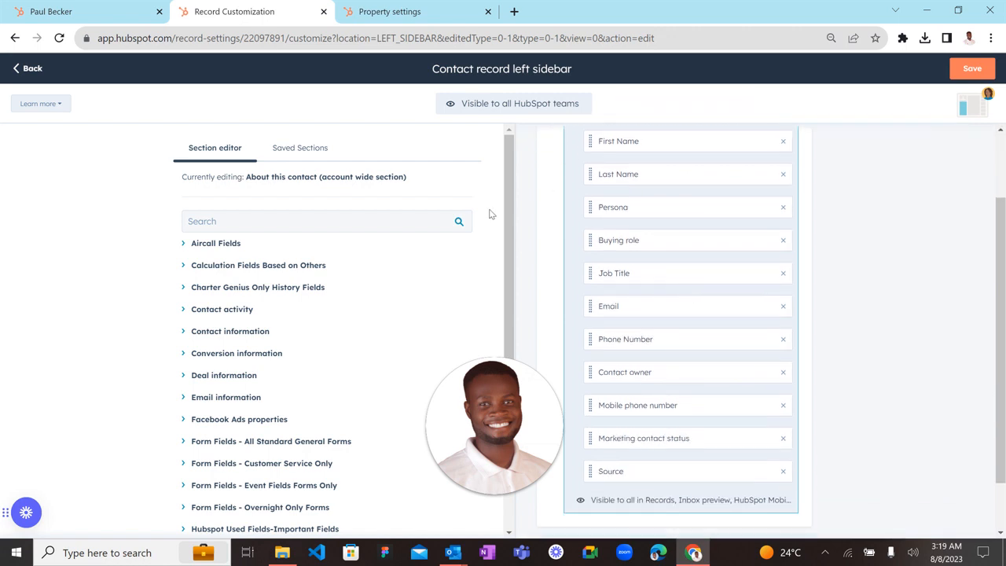
pyautogui.click(318, 221)
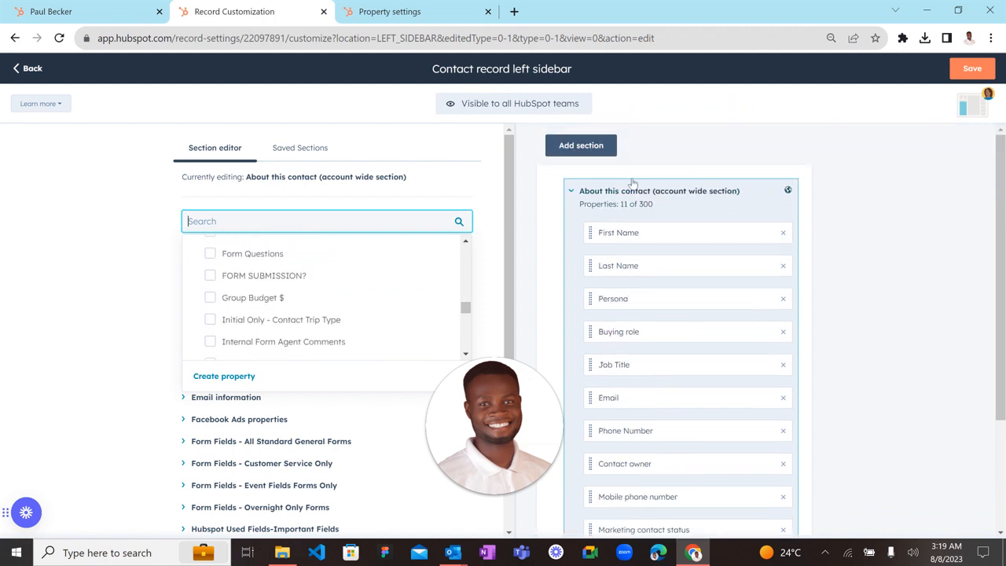
pyautogui.click(571, 191)
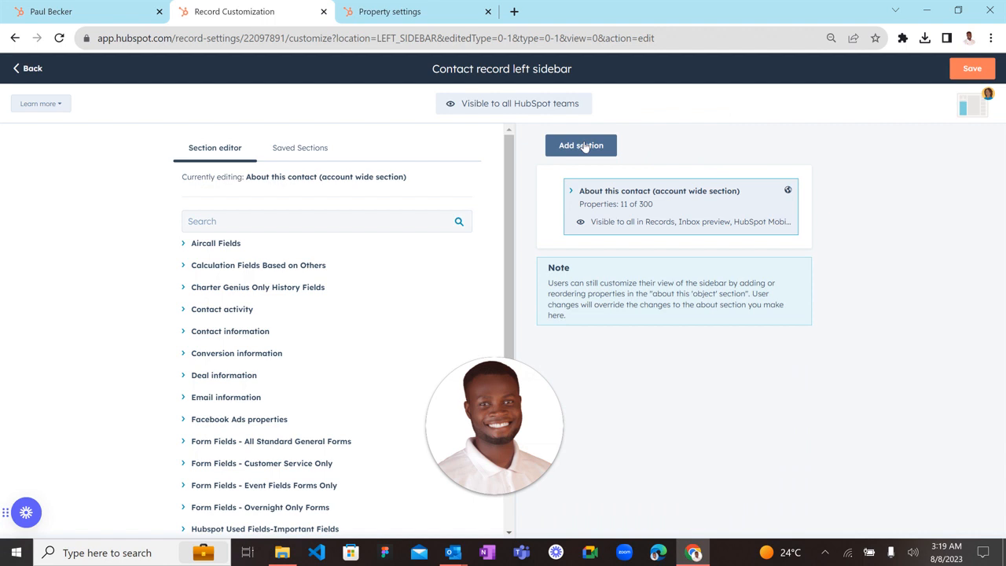
pyautogui.moveTo(90, 6)
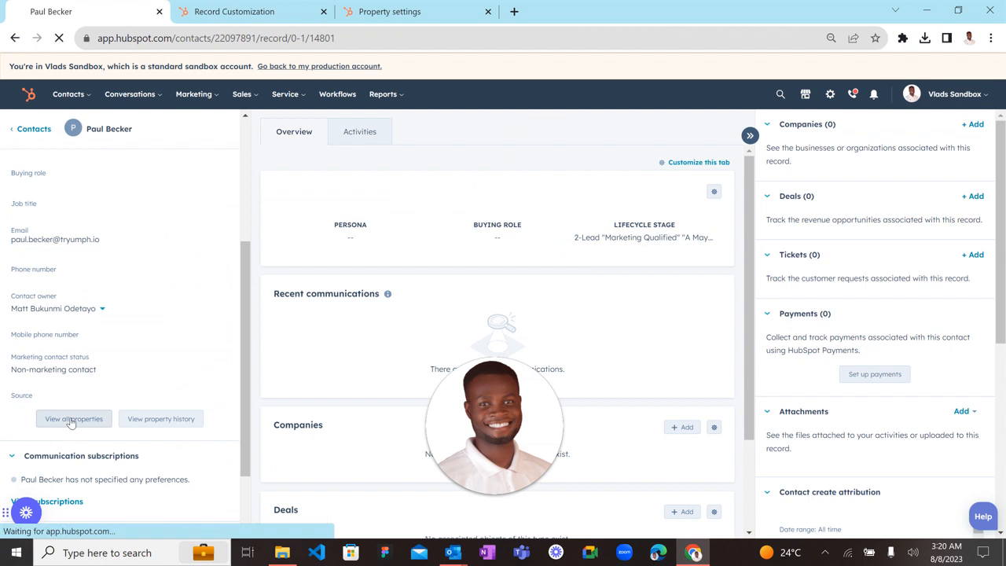
pyautogui.click(73, 418)
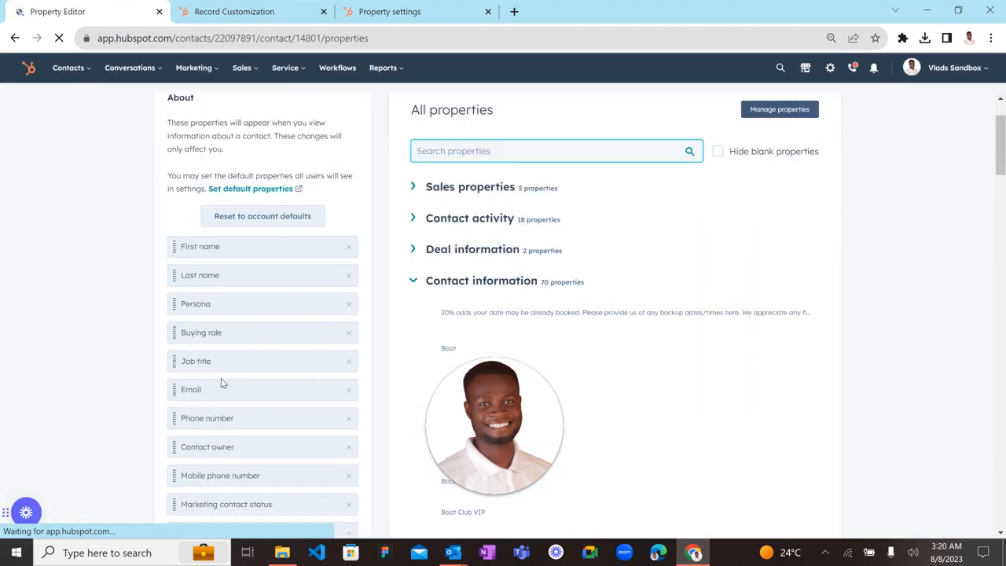
pyautogui.scroll(-3)
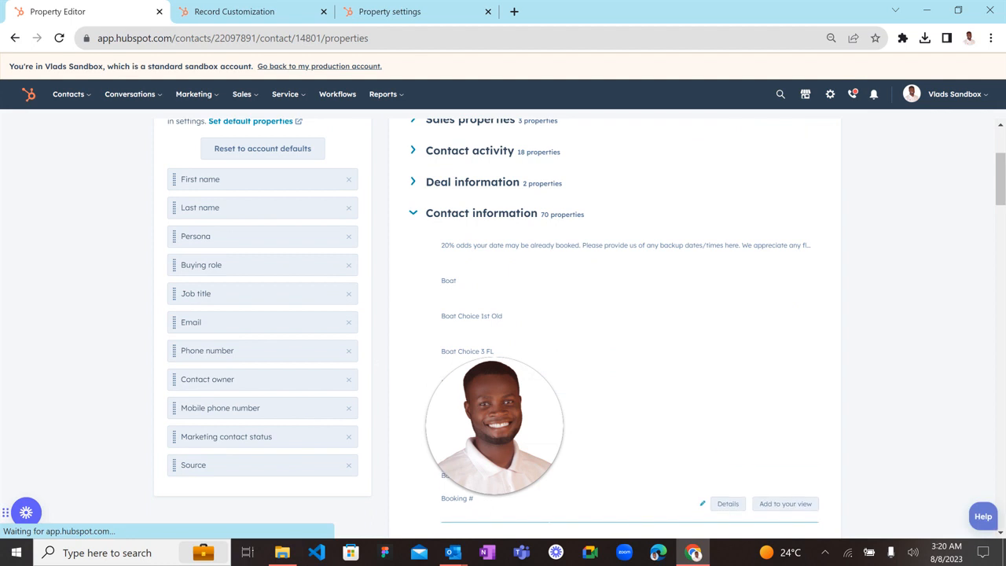